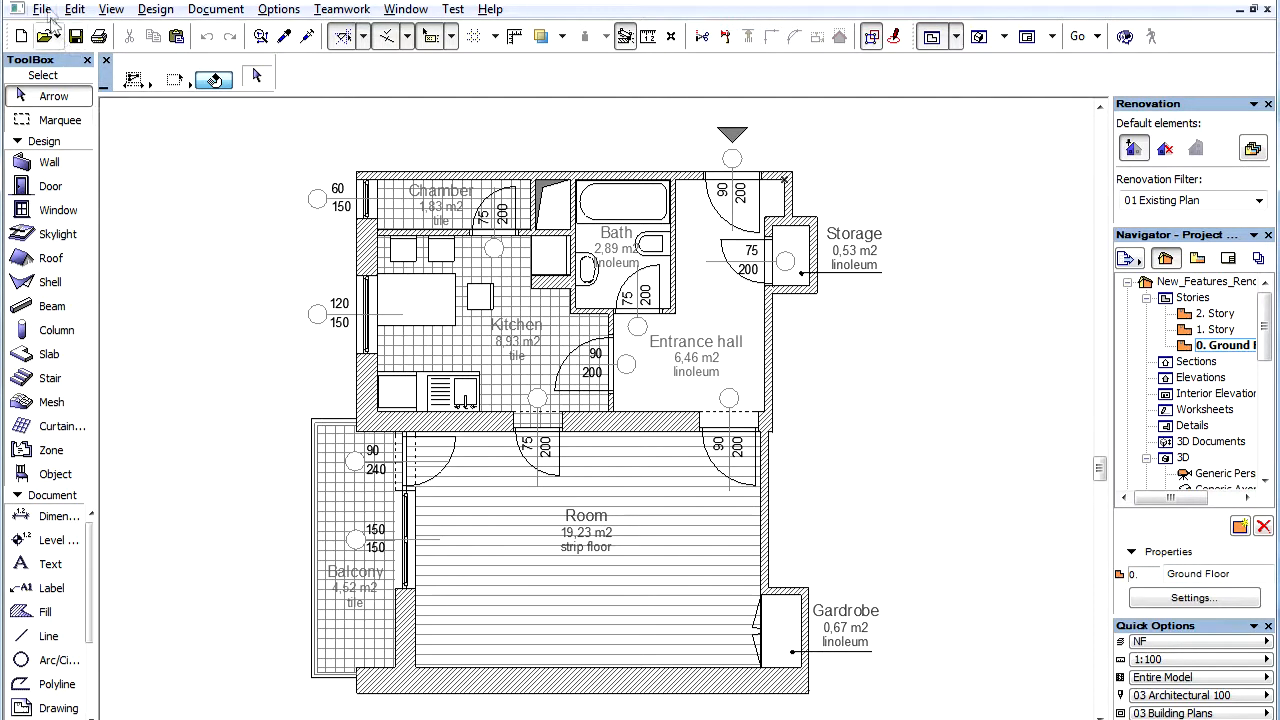
Step: Bring up the File menu's special file operations over the ground floor plan
left_click(42, 8)
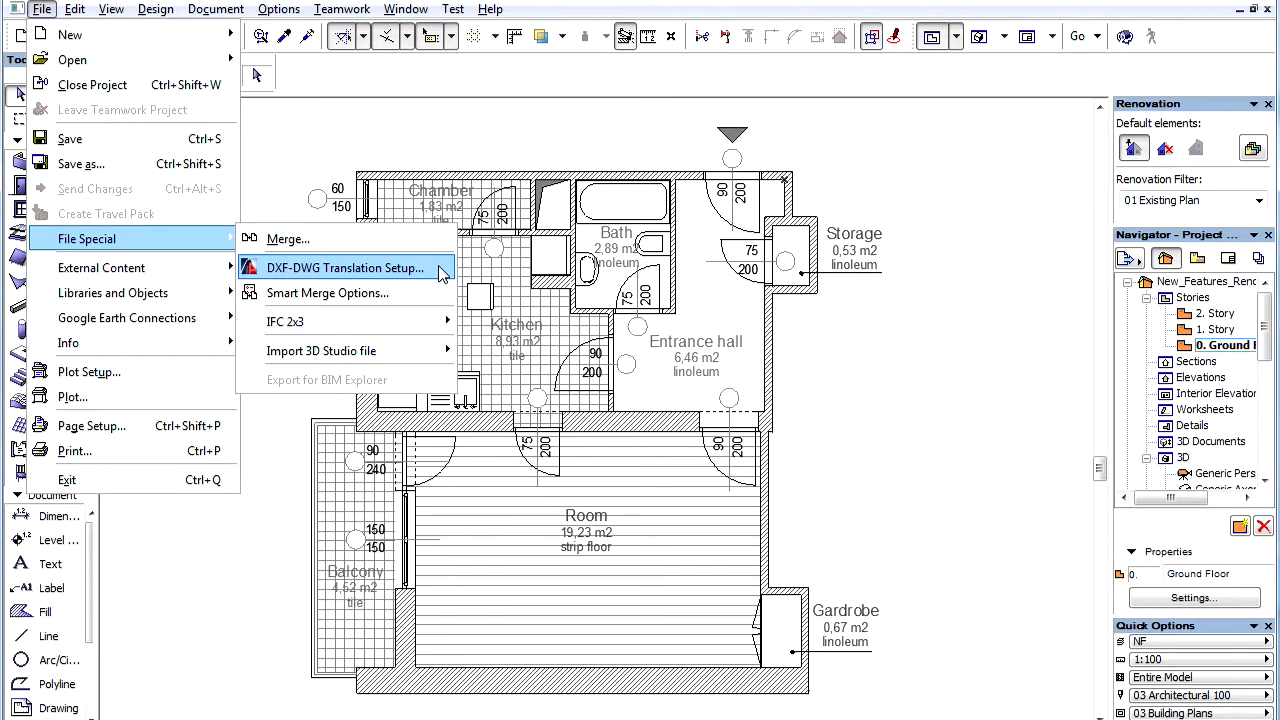
Step: Duplicate the '03 For as is output' translator and rename the copy '05 Renovation output'
left_click(344, 268)
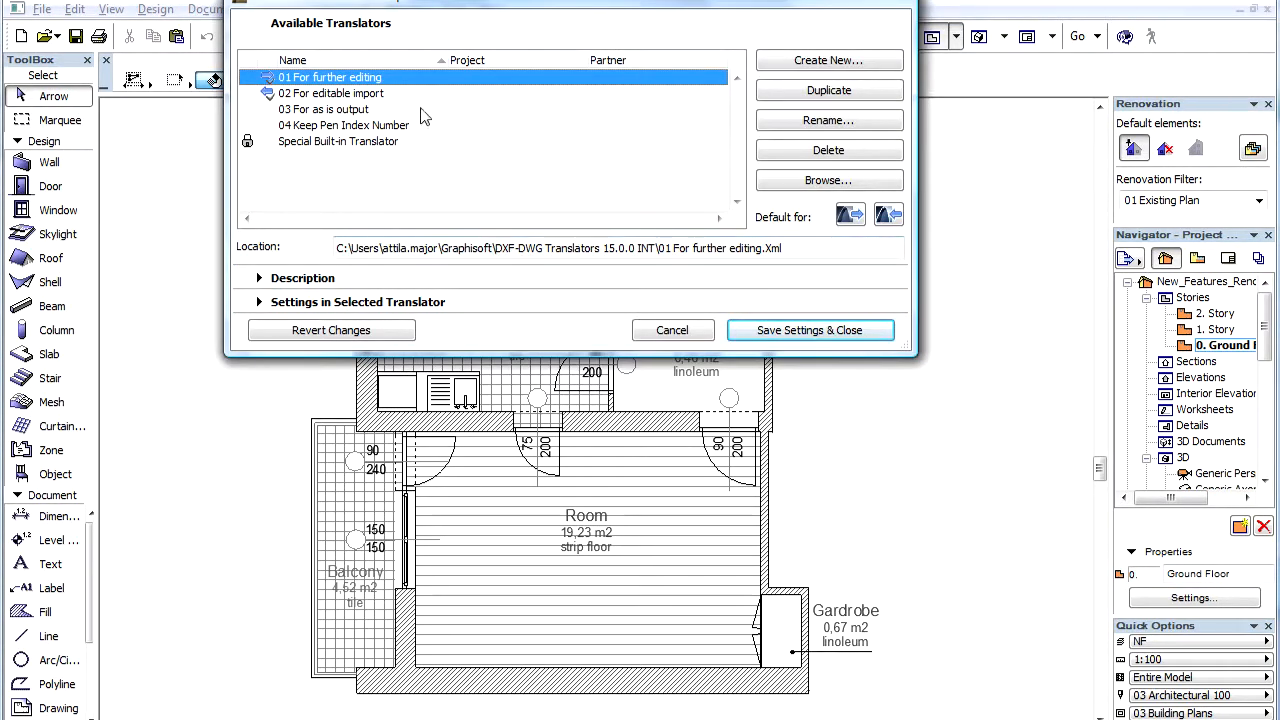
left_click(324, 108)
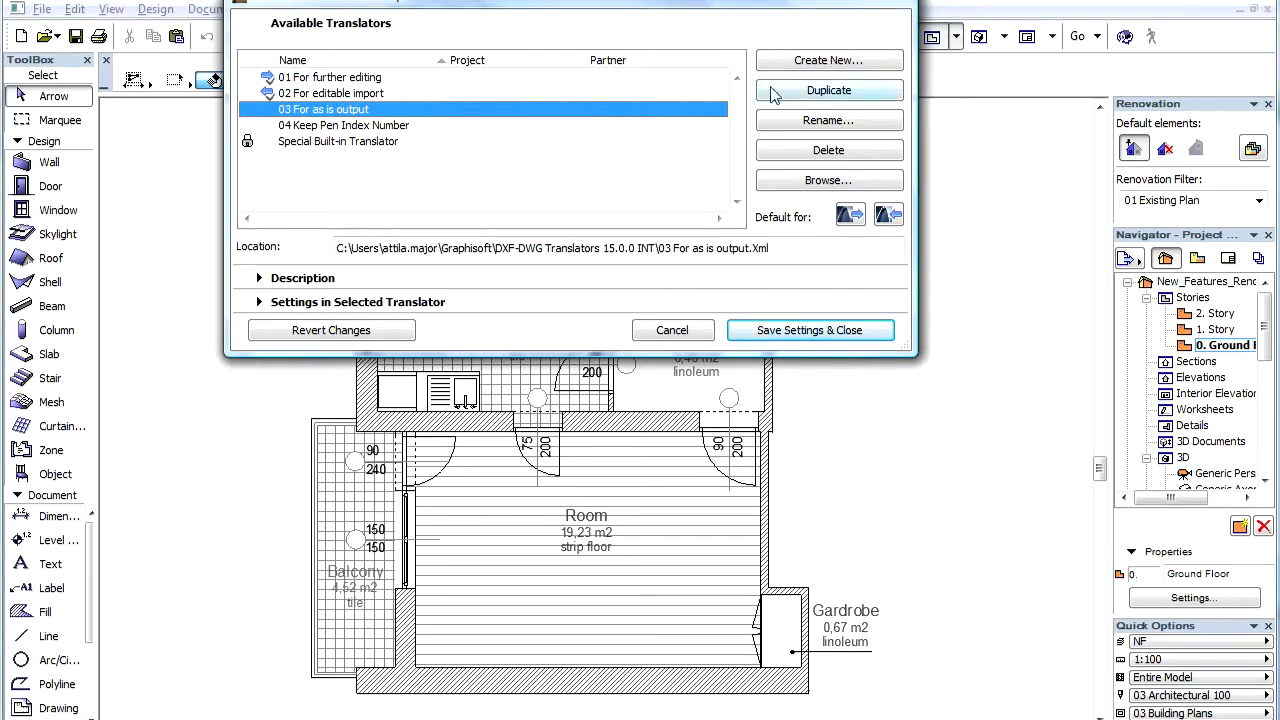
left_click(828, 90)
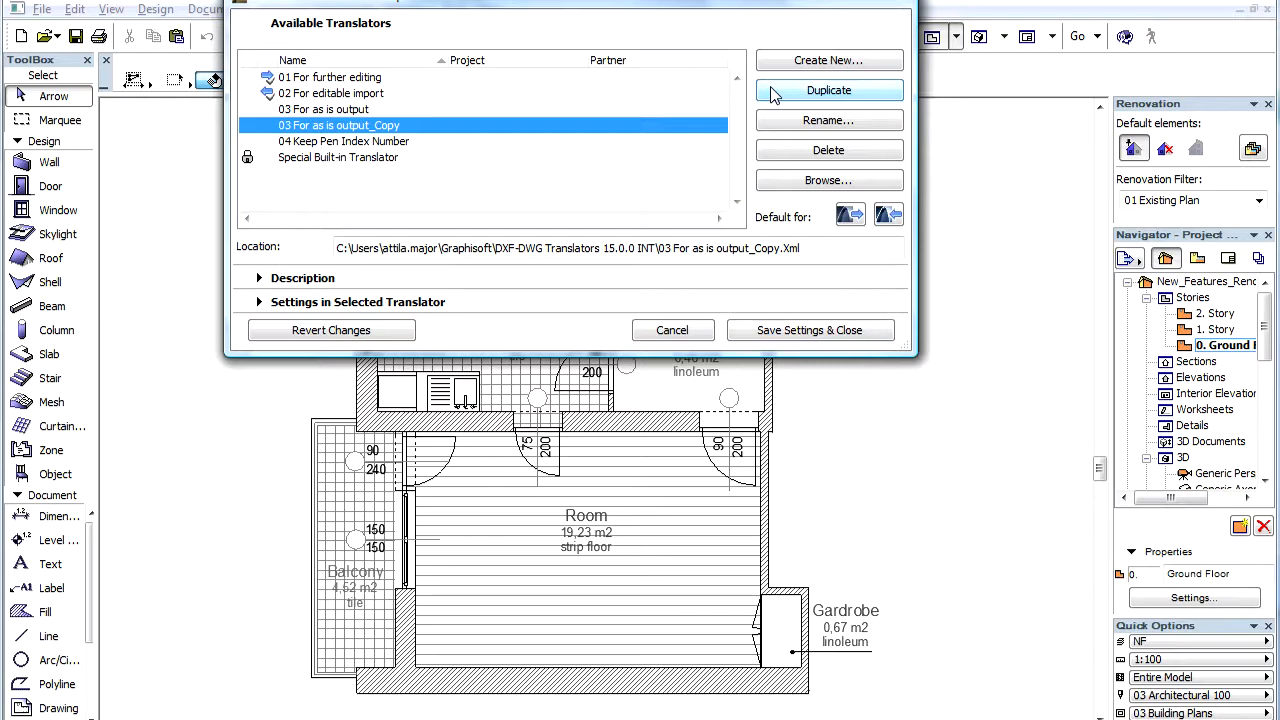
mouse_move(828, 120)
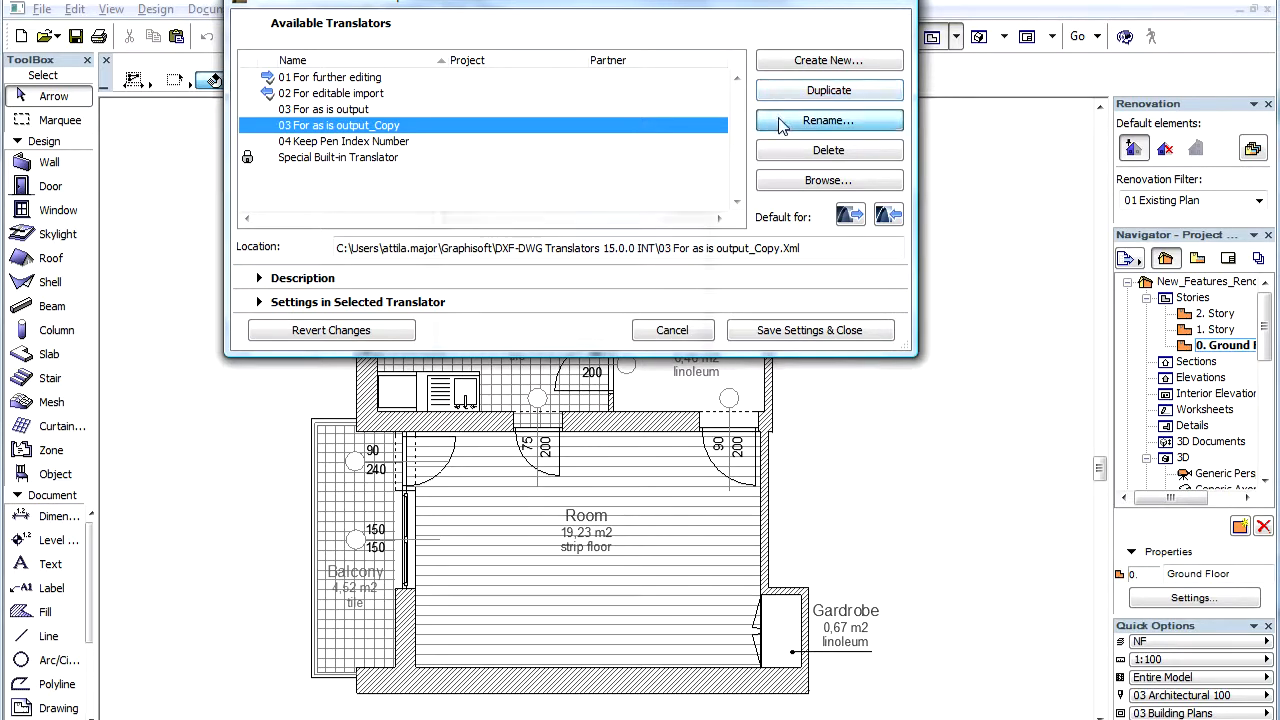
left_click(828, 120)
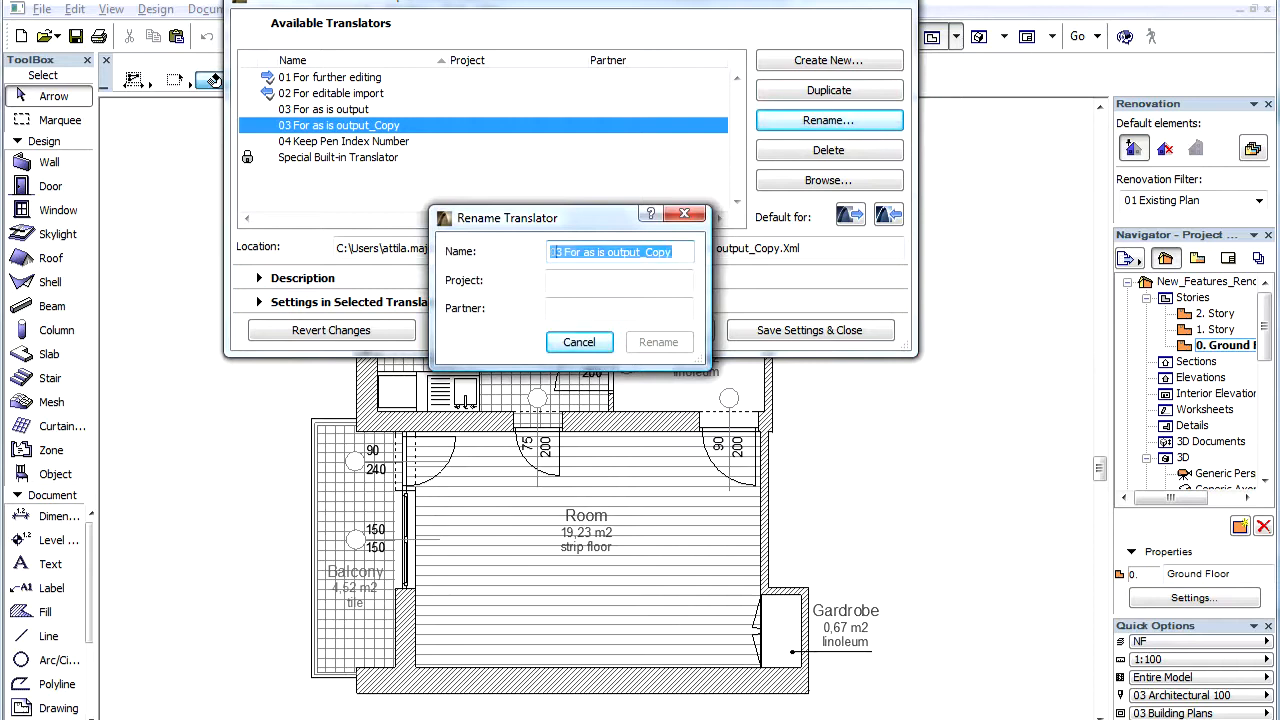
type("05 R")
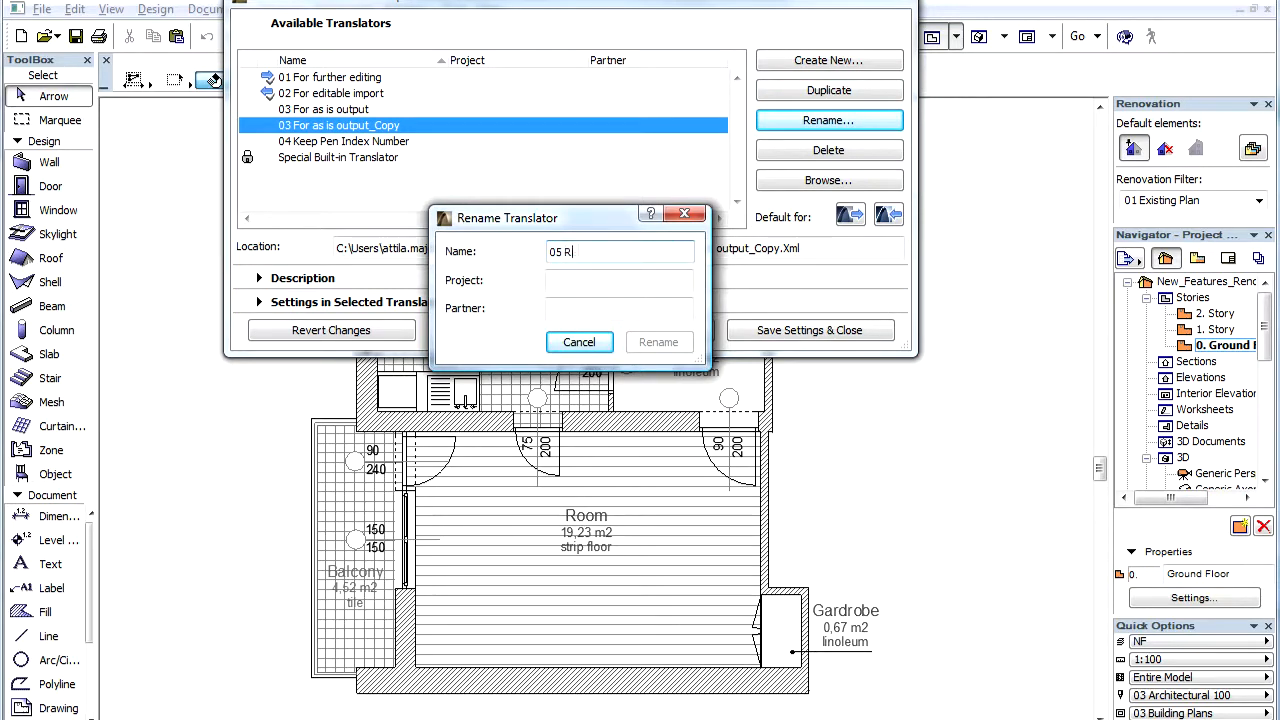
type("enovation output")
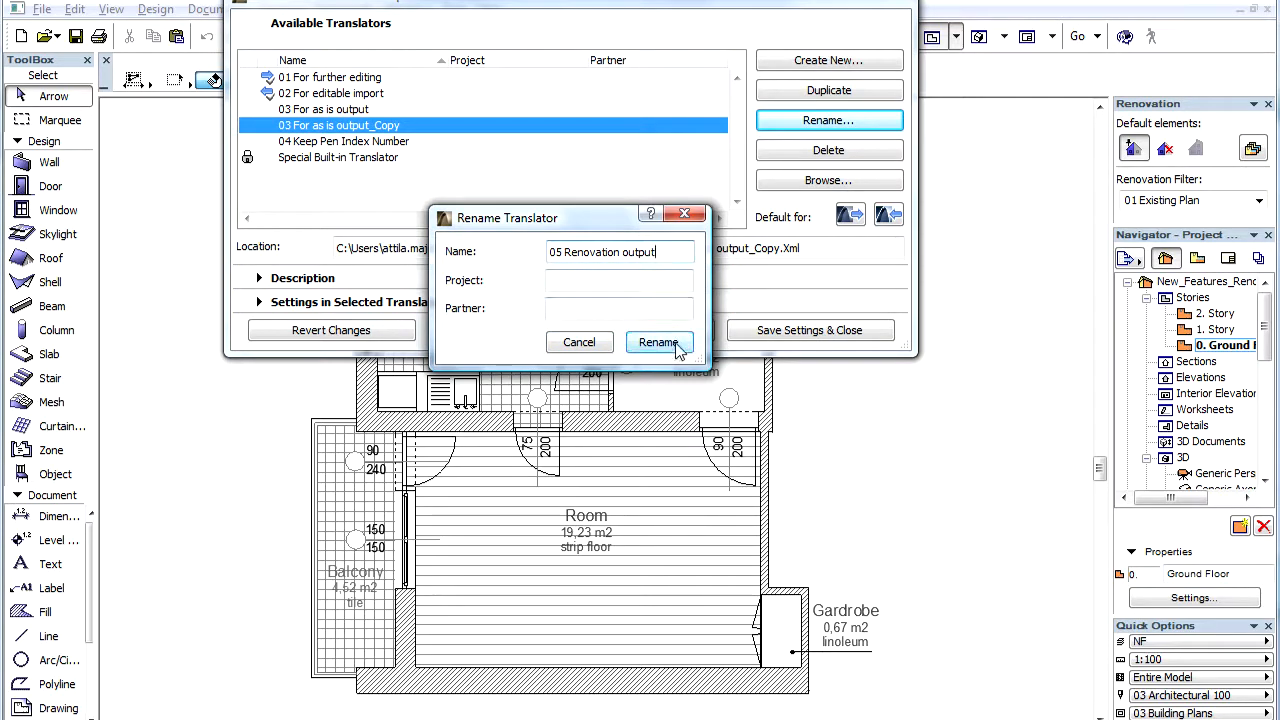
left_click(658, 342)
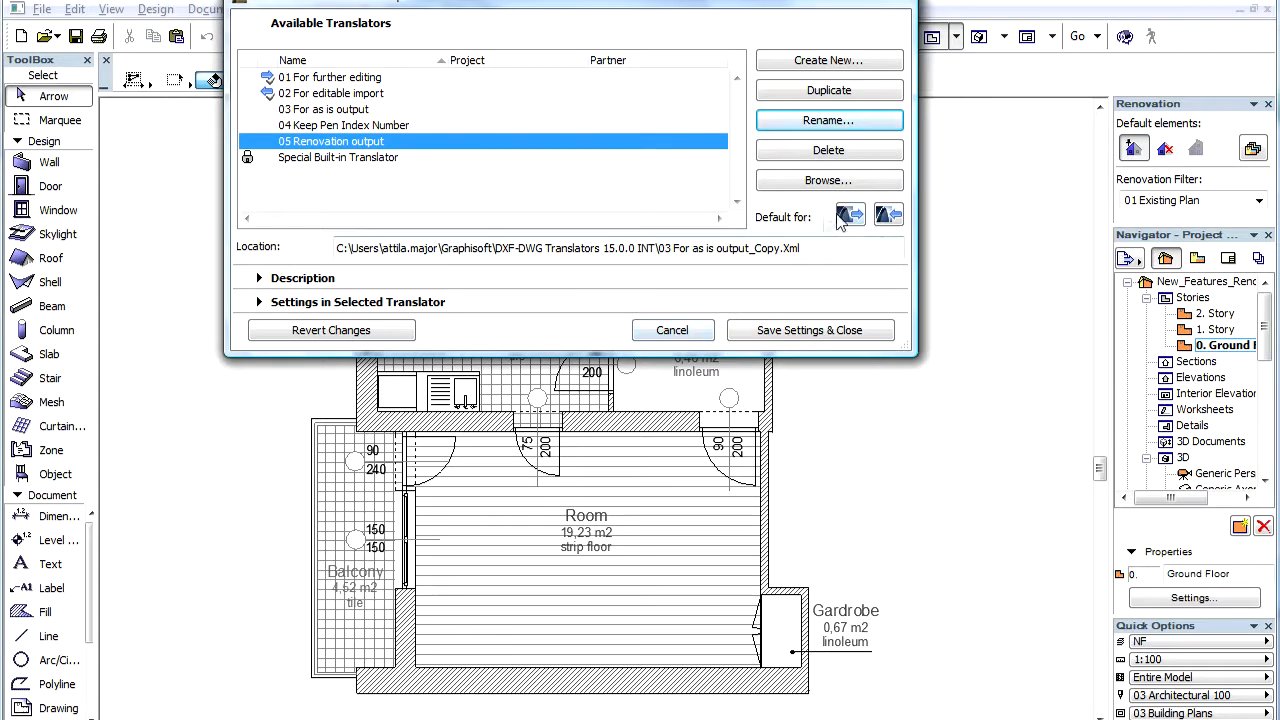
mouse_move(848, 216)
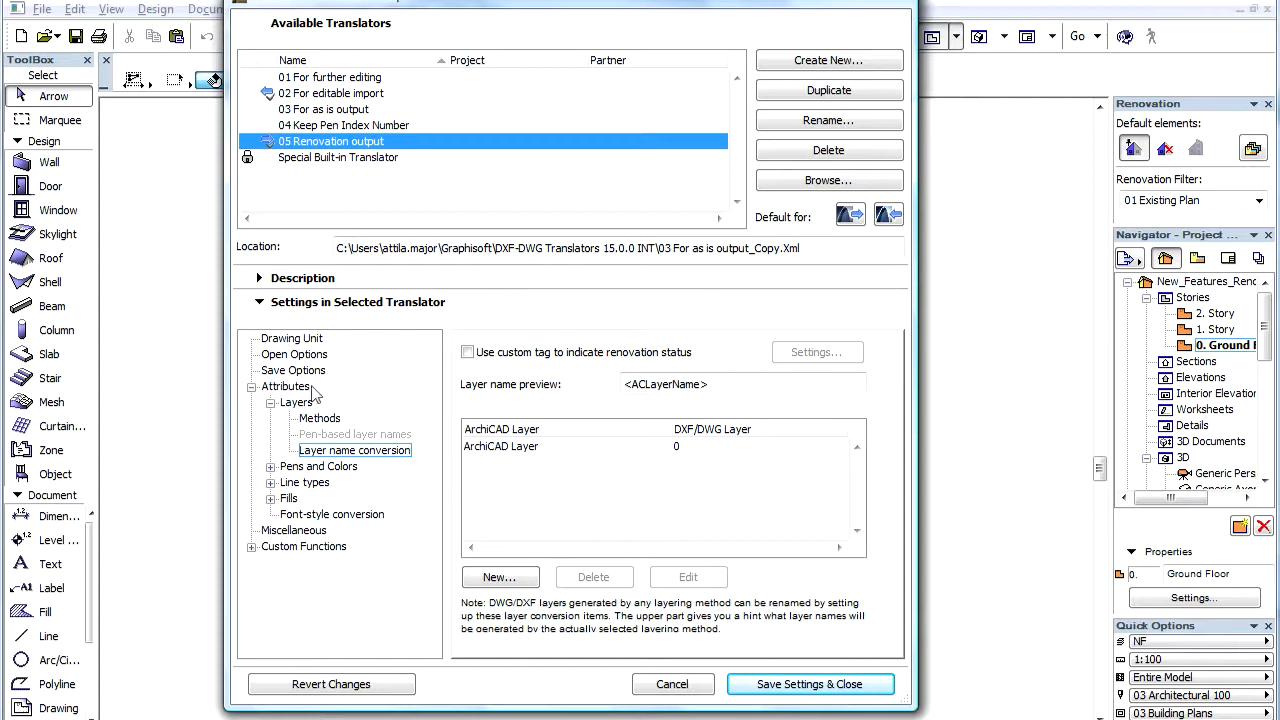
mouse_move(316, 400)
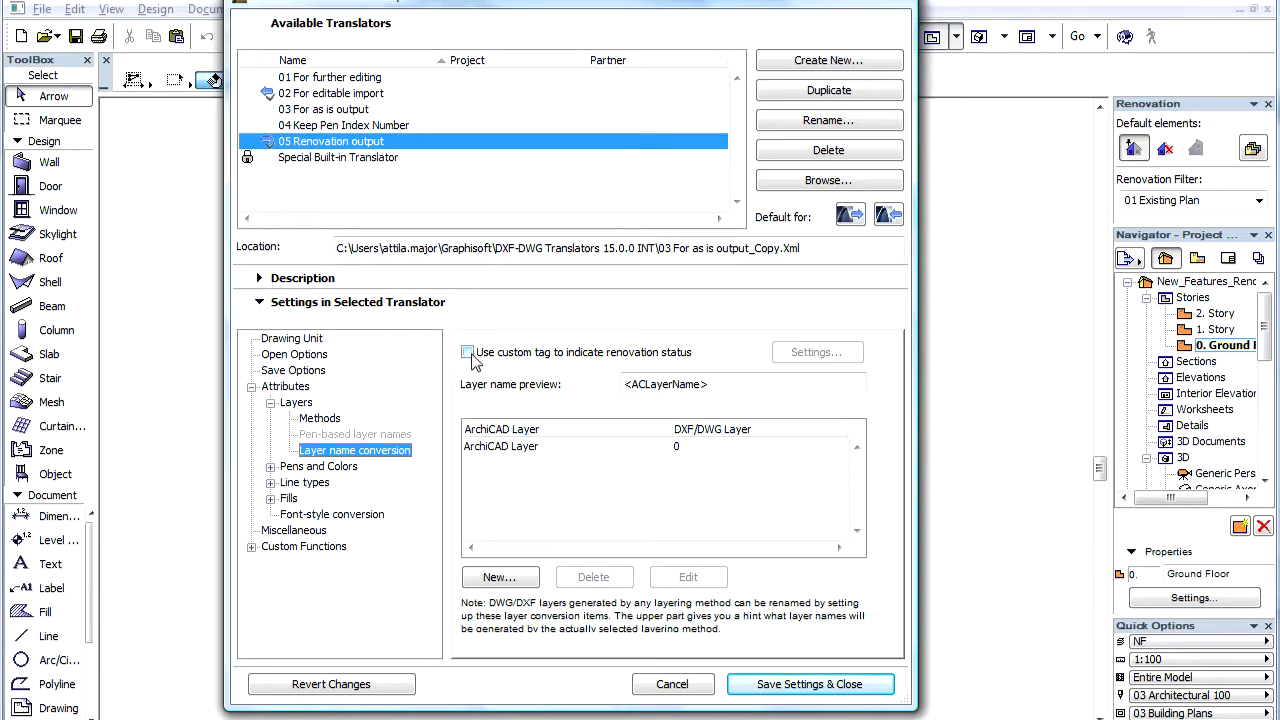
Step: Enable custom renovation-status tags in the translator's layer name conversion
left_click(468, 352)
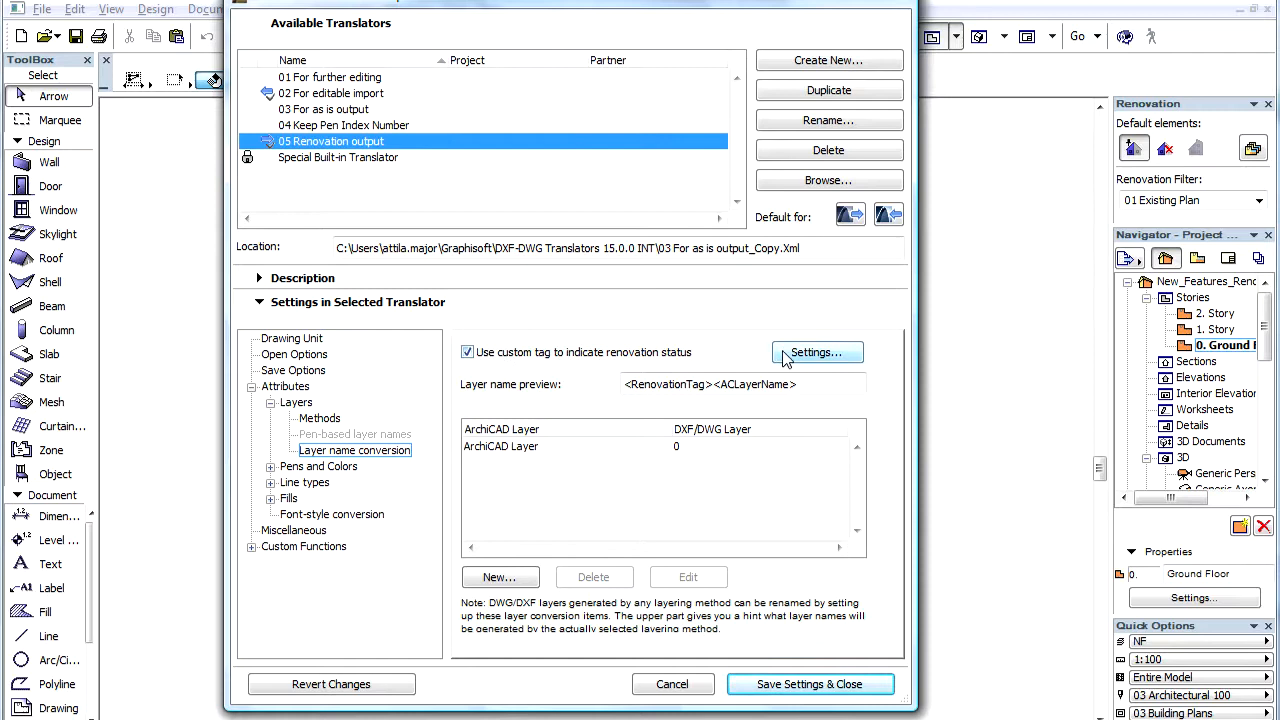
Step: Define custom renovation tags as layer-name prefixes, with a Demolished tag for demolished elements, and confirm
left_click(816, 352)
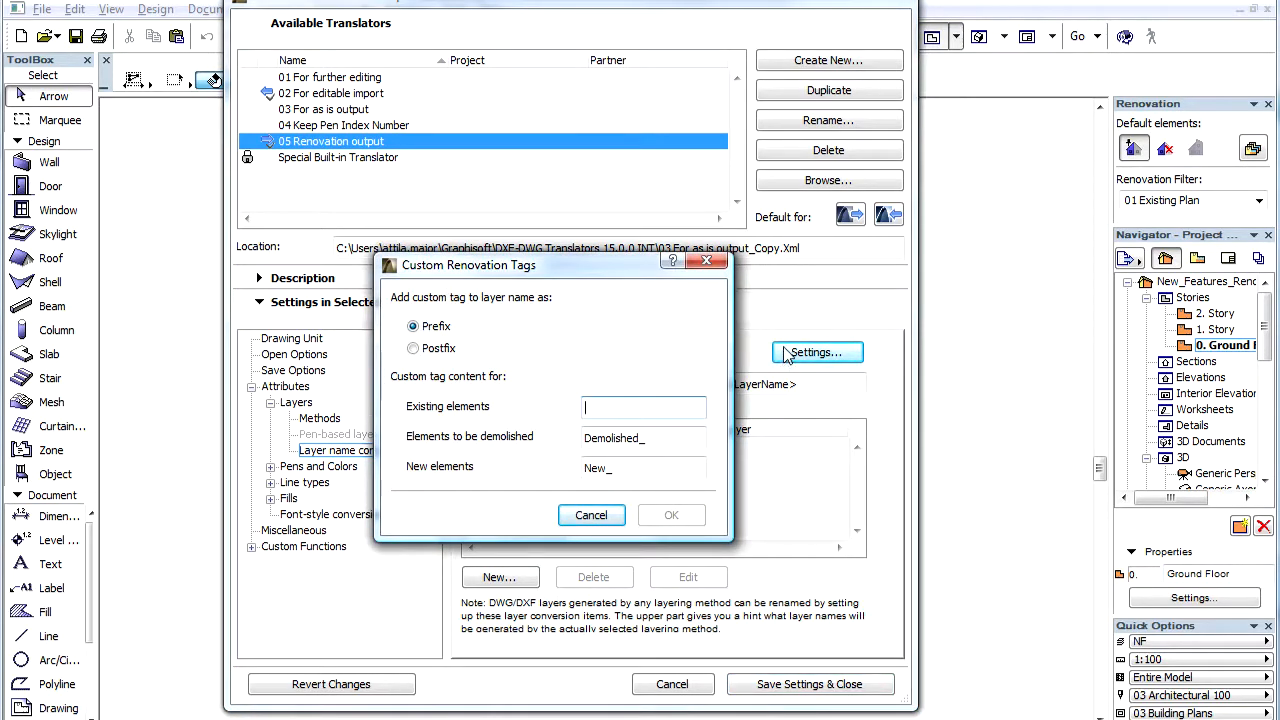
mouse_move(656, 344)
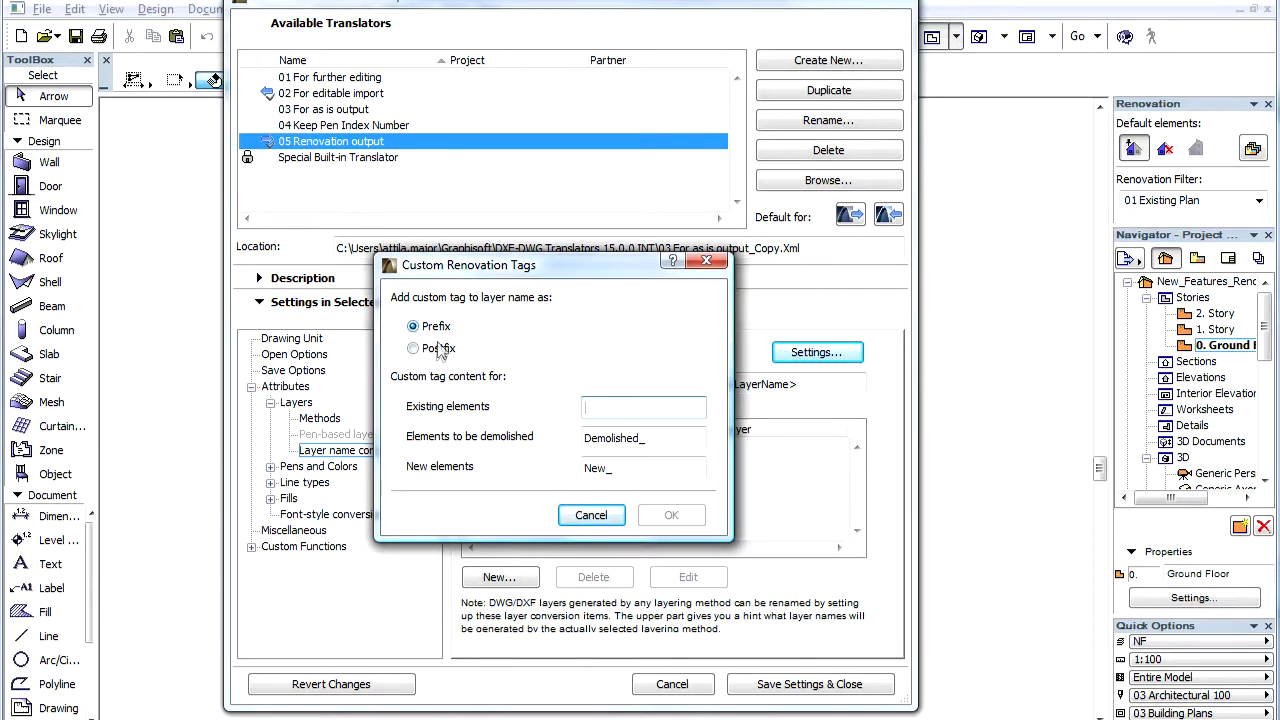
left_click(412, 348)
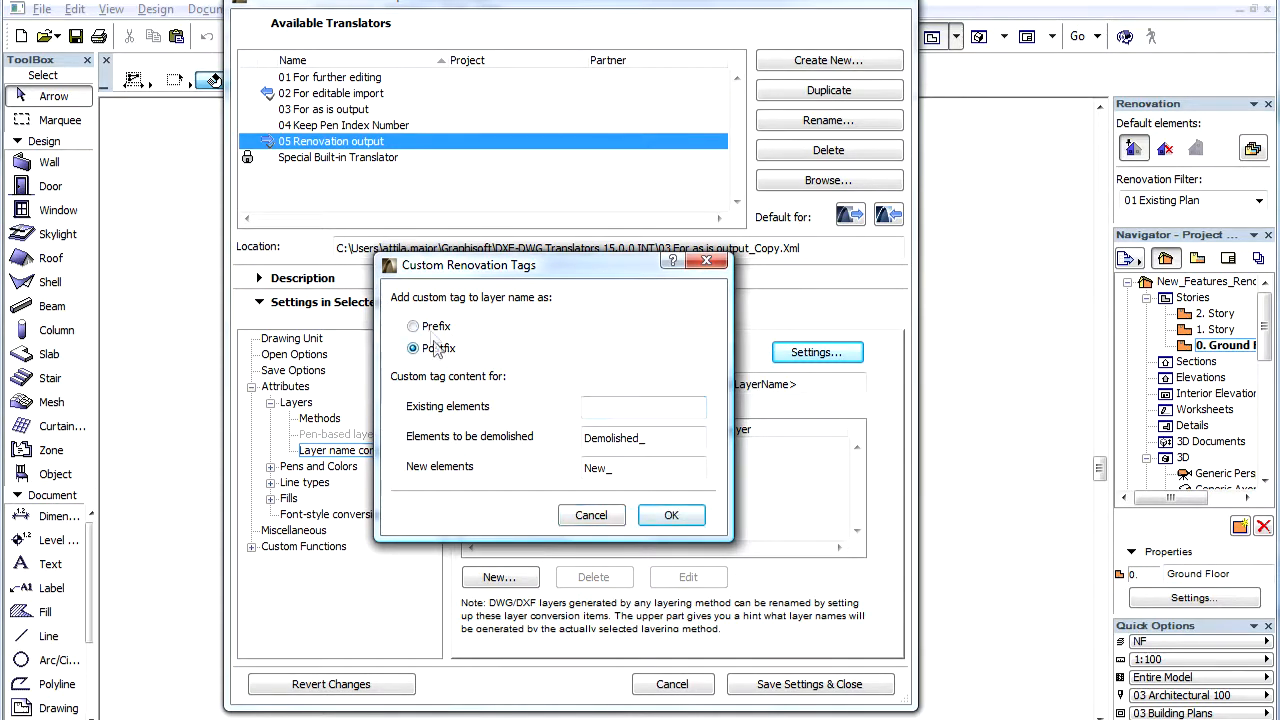
left_click(412, 326)
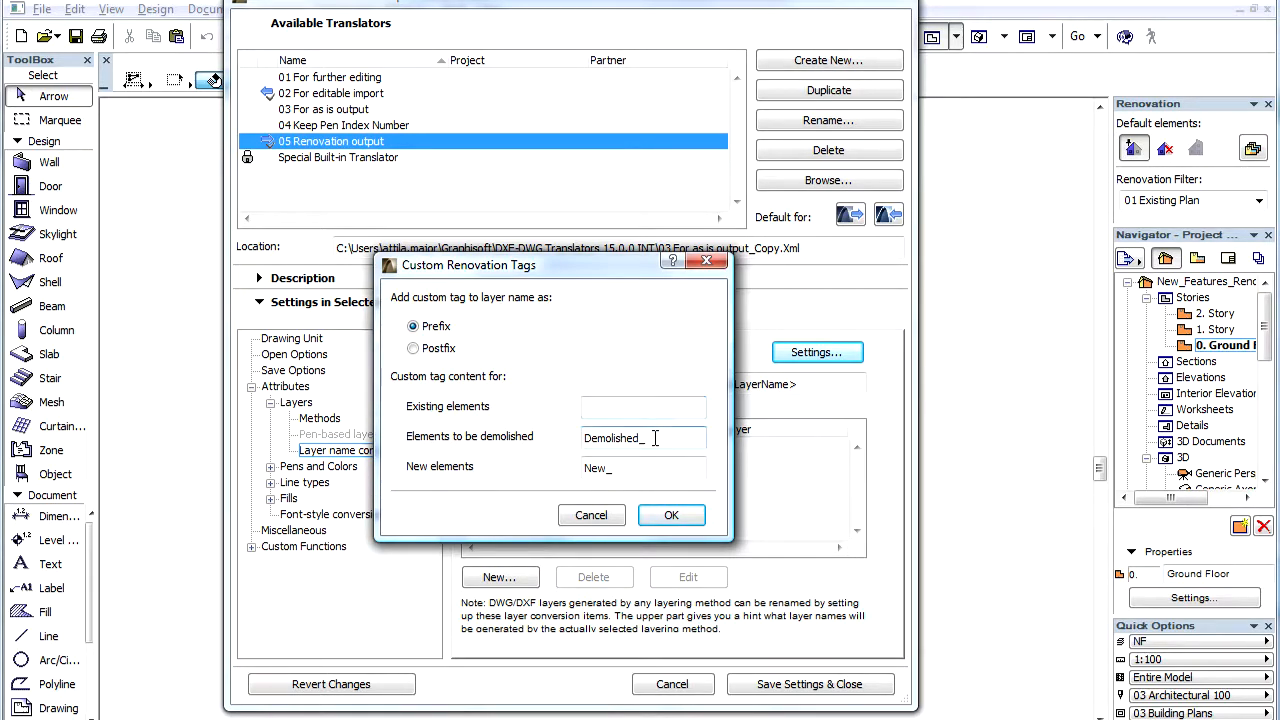
left_click(644, 468)
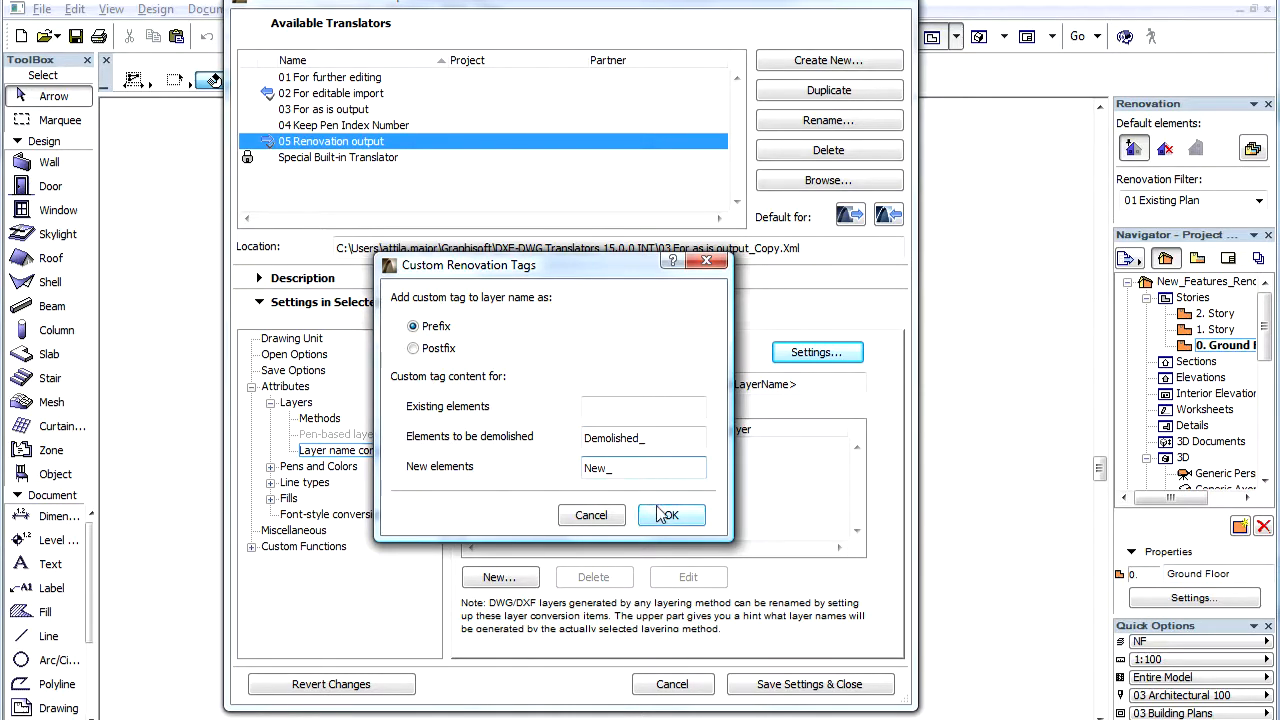
left_click(668, 516)
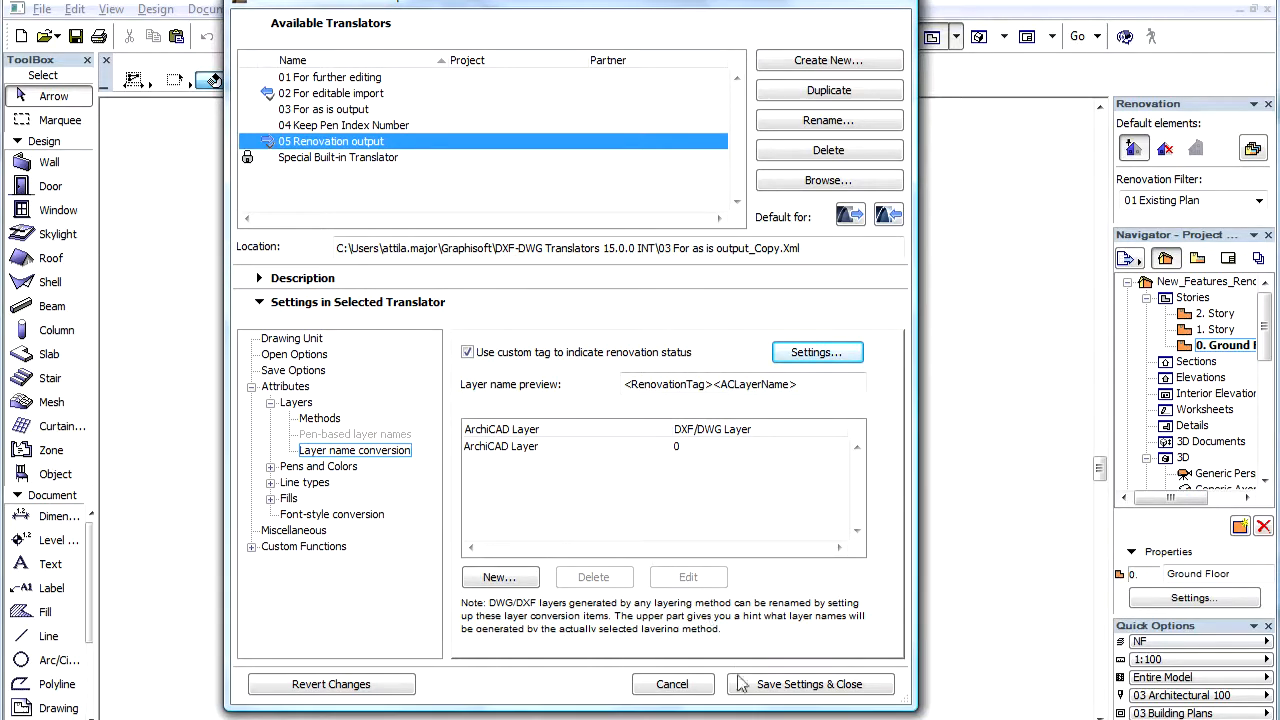
Step: Save the translator settings and switch the plan to the 04 New Construction renovation filter
left_click(808, 684)
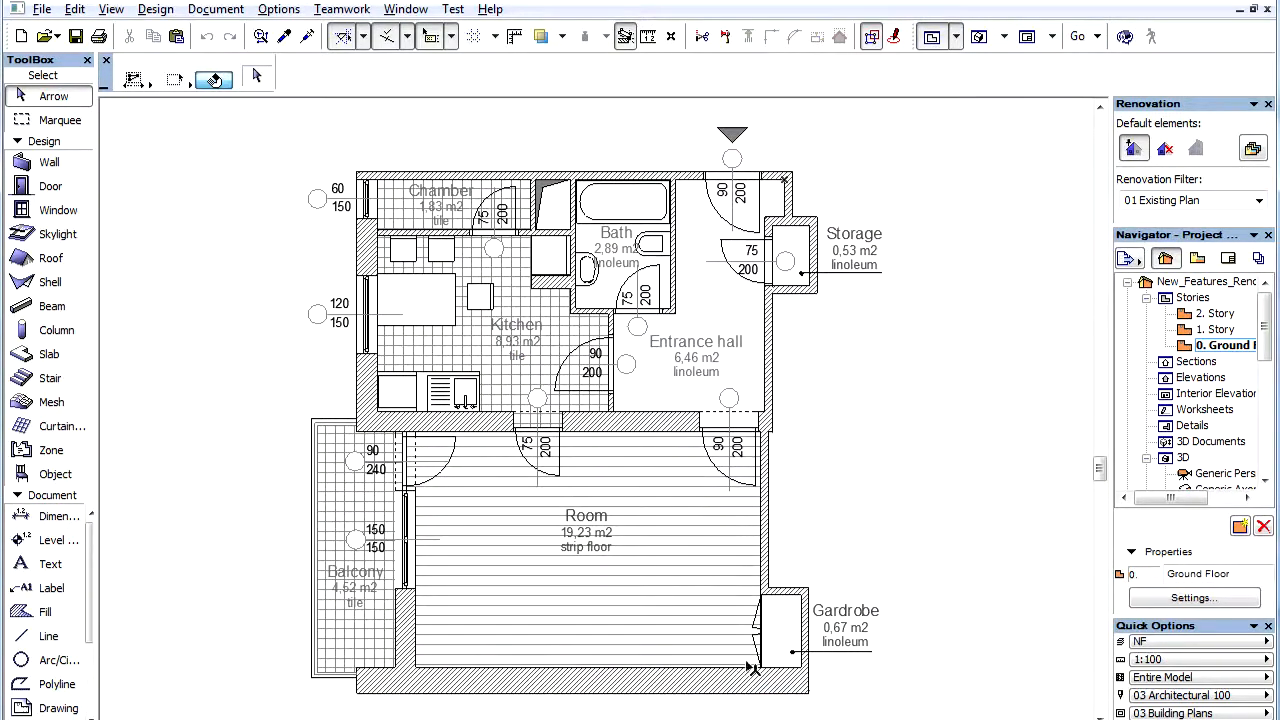
left_click(1258, 200)
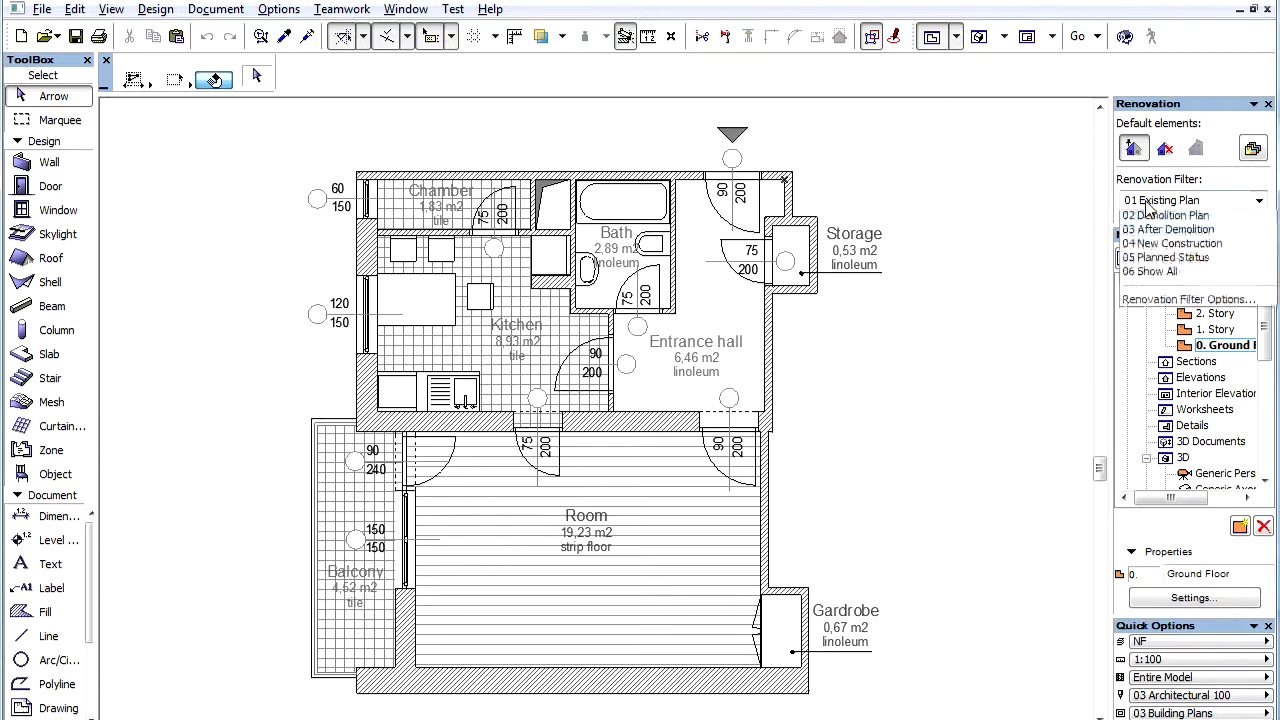
left_click(1258, 200)
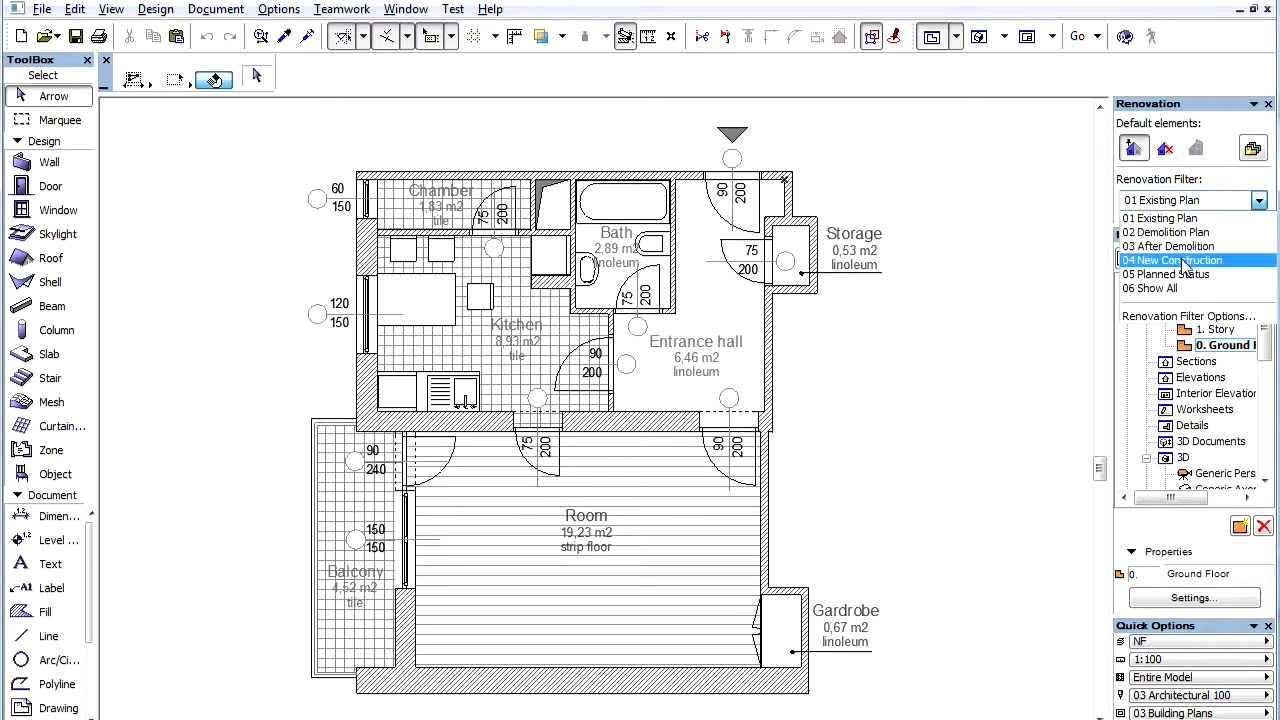
left_click(1168, 260)
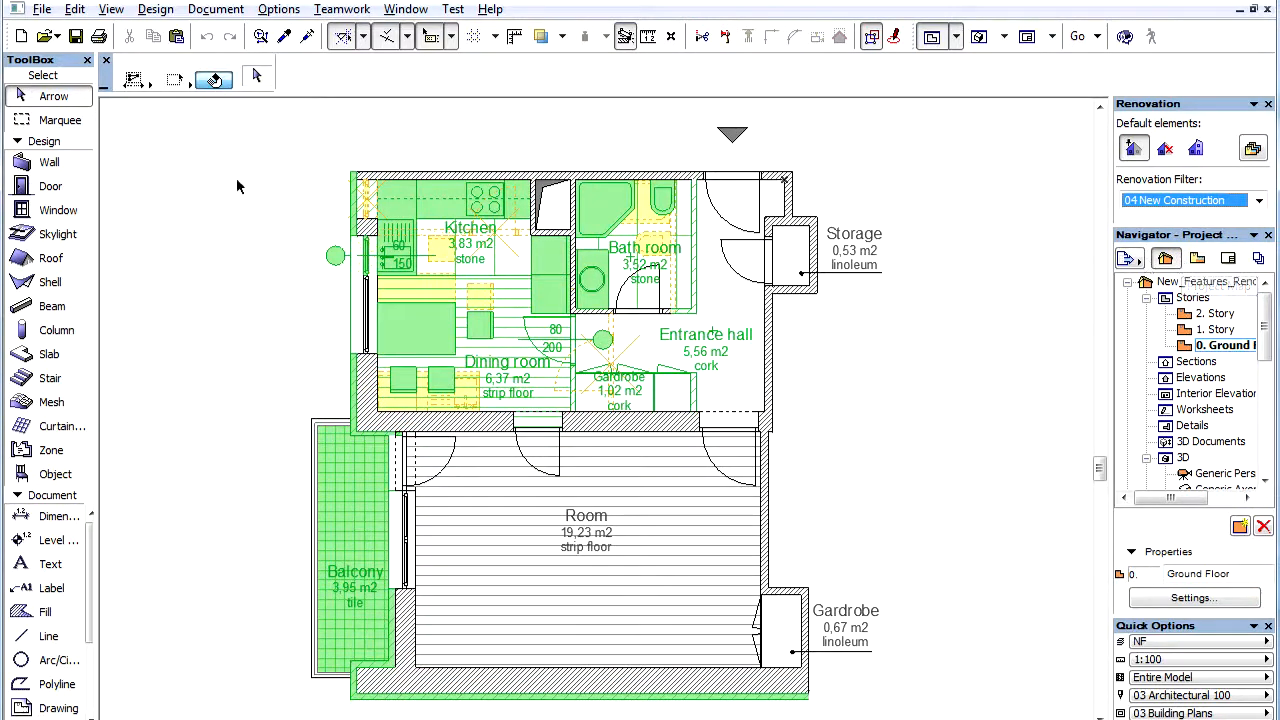
left_click(42, 8)
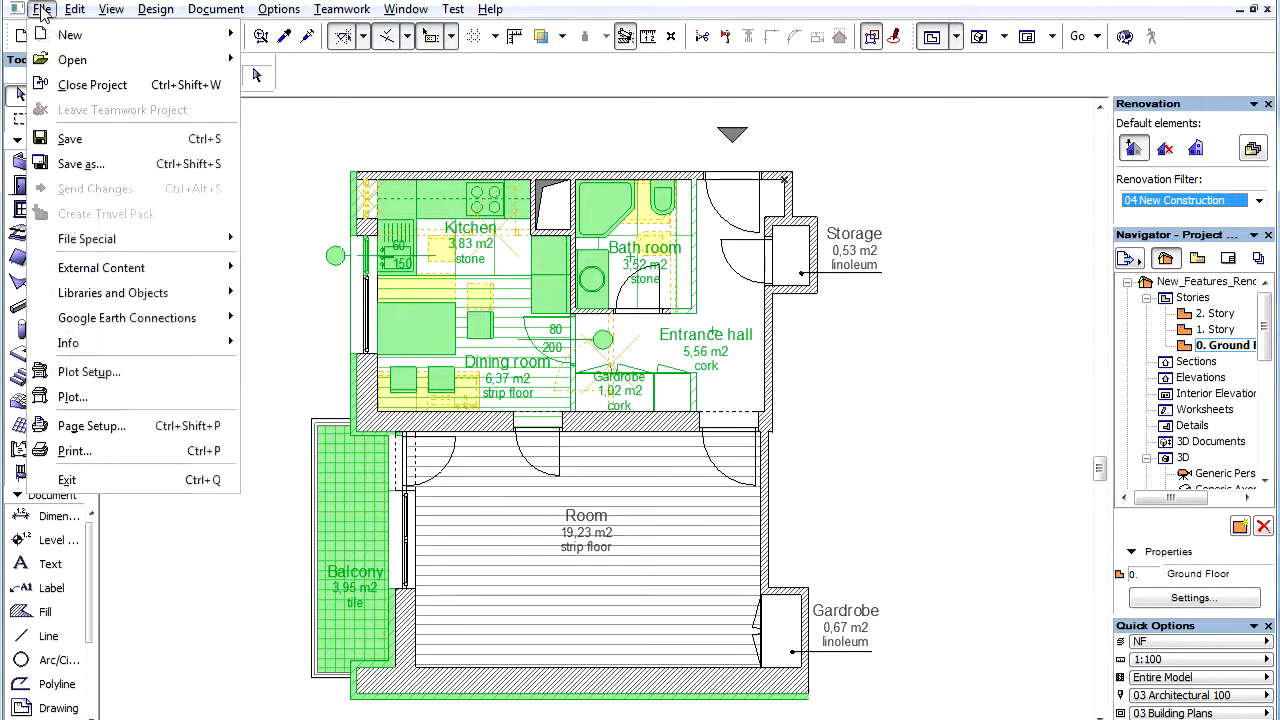
mouse_move(80, 164)
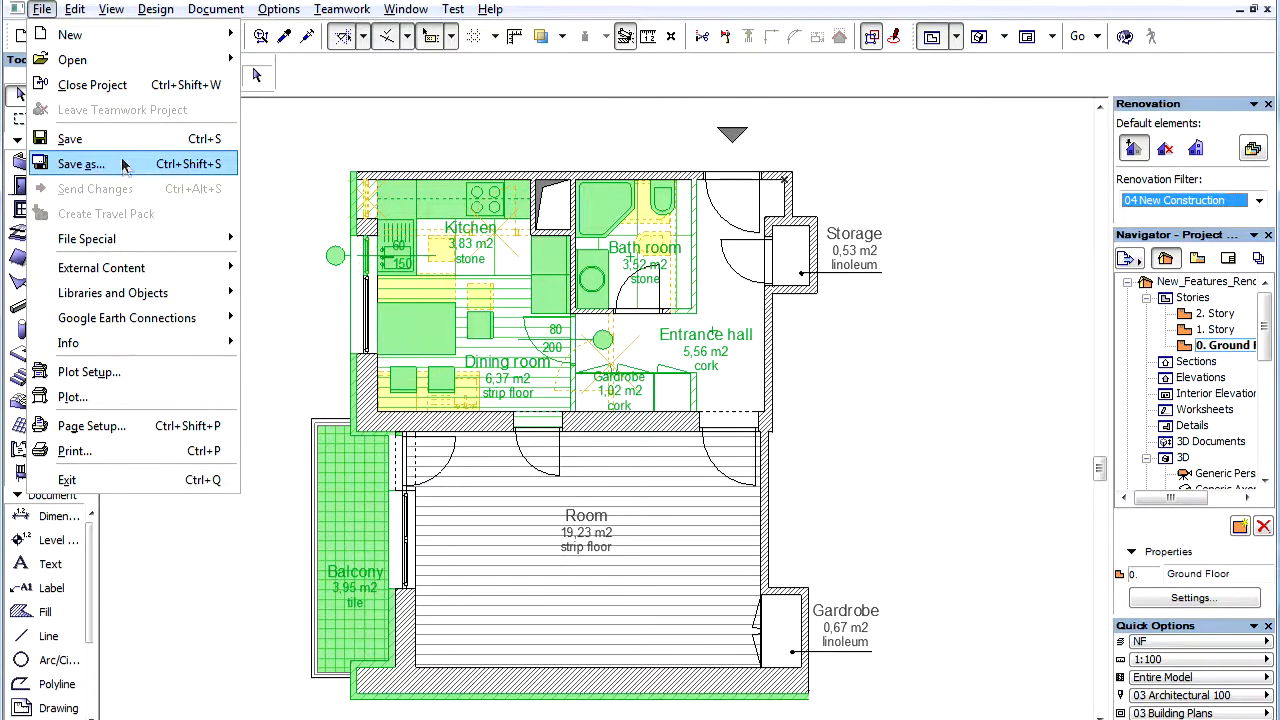
Step: Save the plan as DWG 'New Construction' using the 05 Renovation output translator
left_click(80, 164)
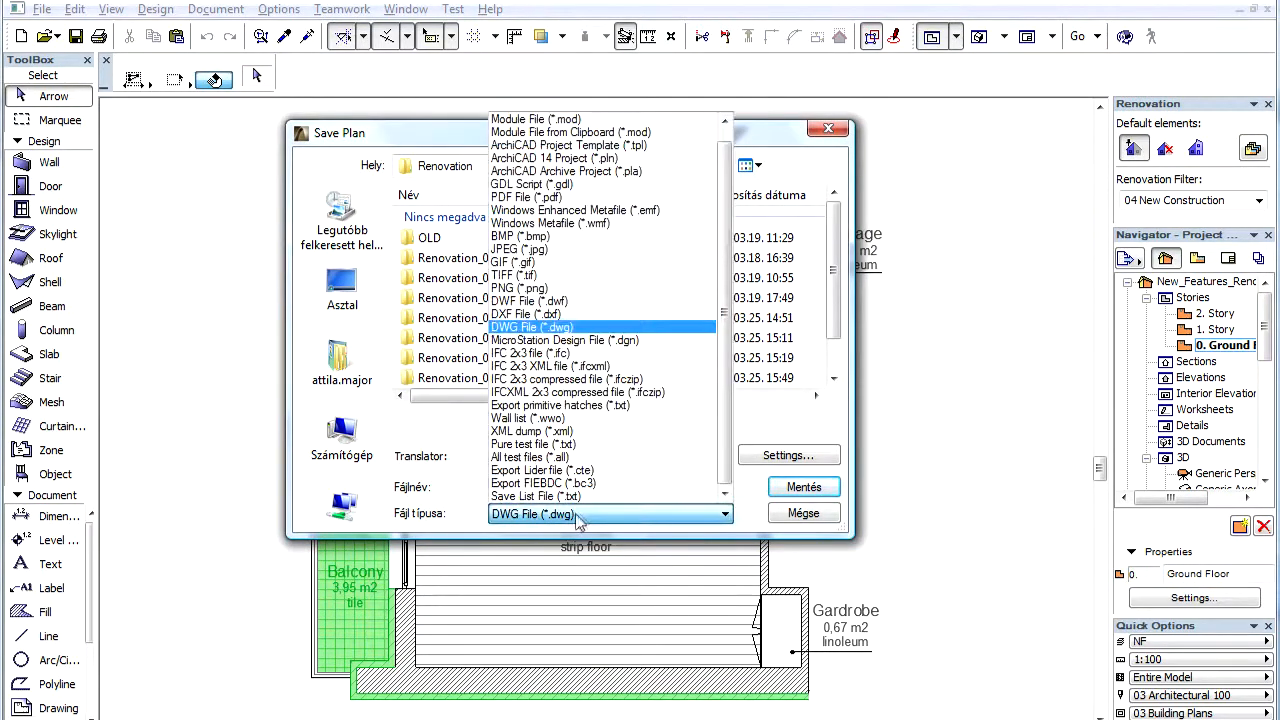
left_click(532, 328)
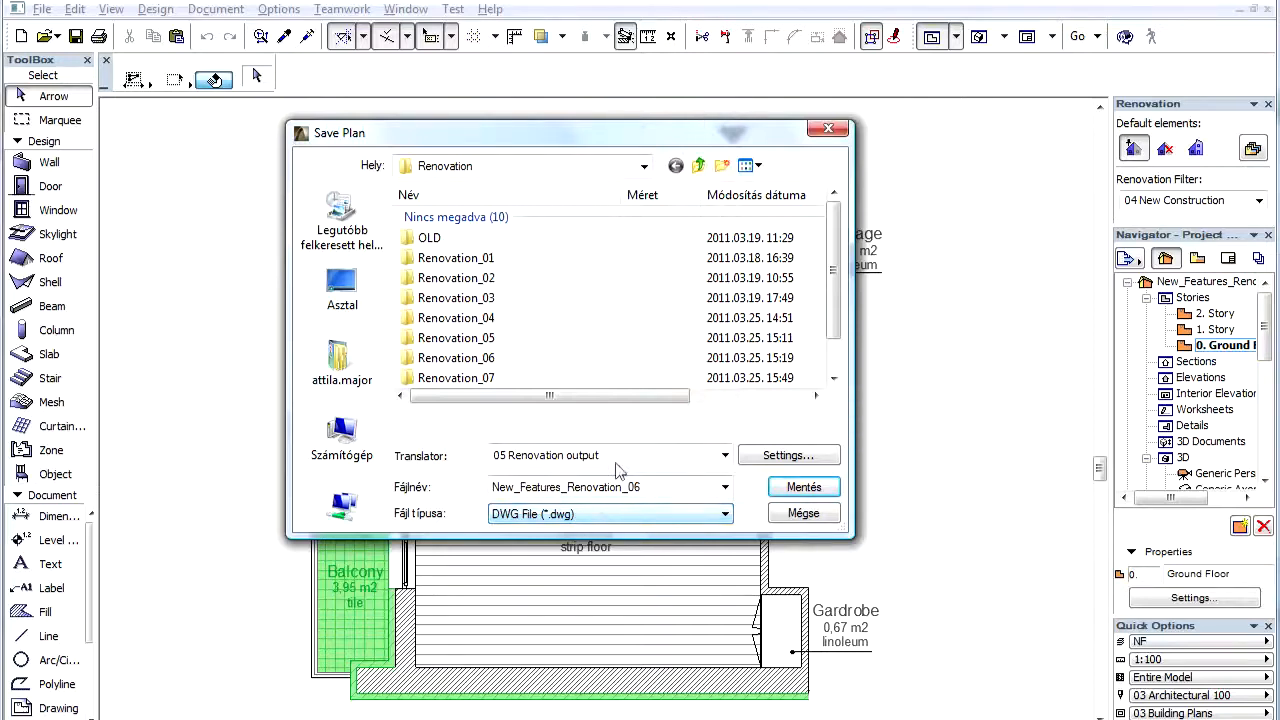
left_click(724, 456)
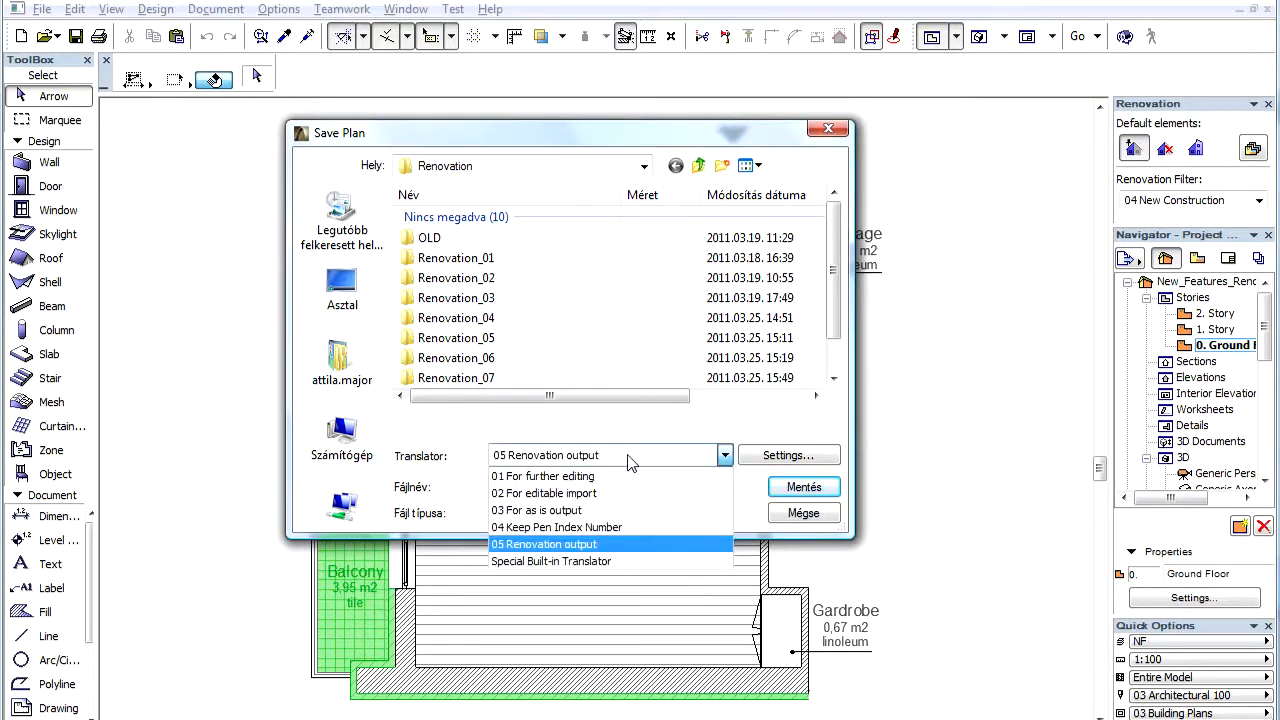
left_click(544, 544)
type("New")
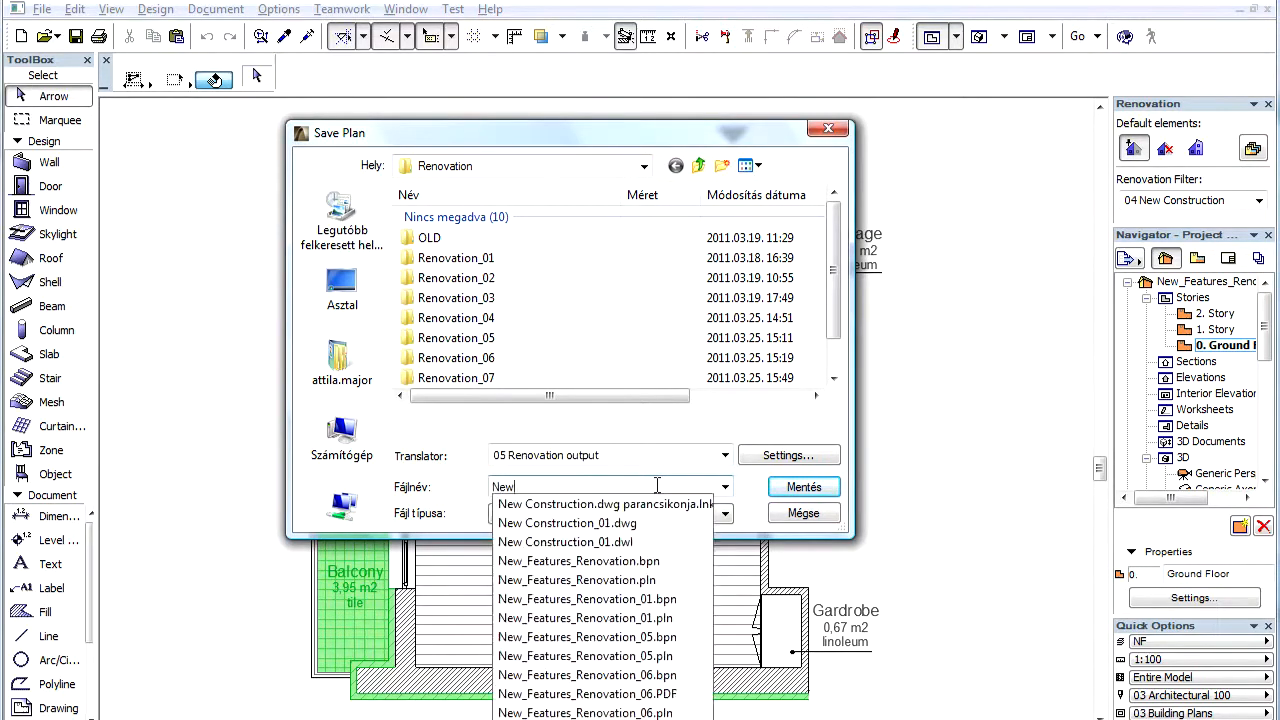
type("C")
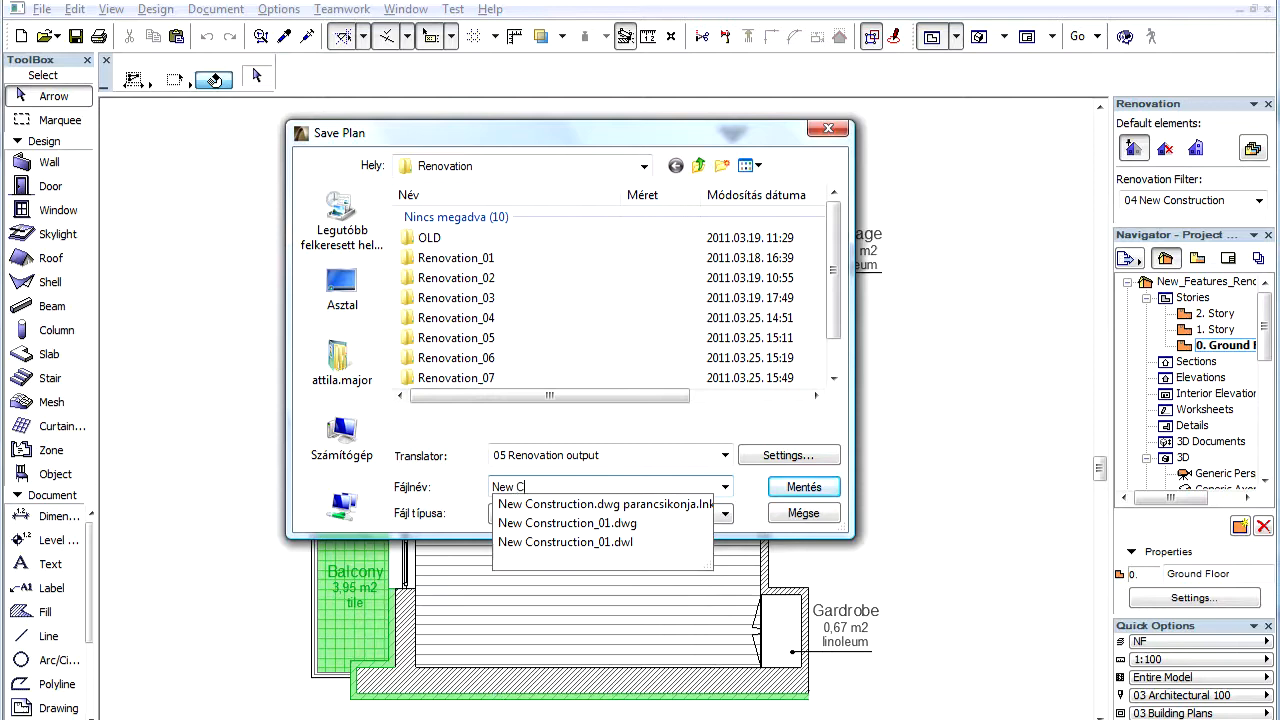
type("onstruction")
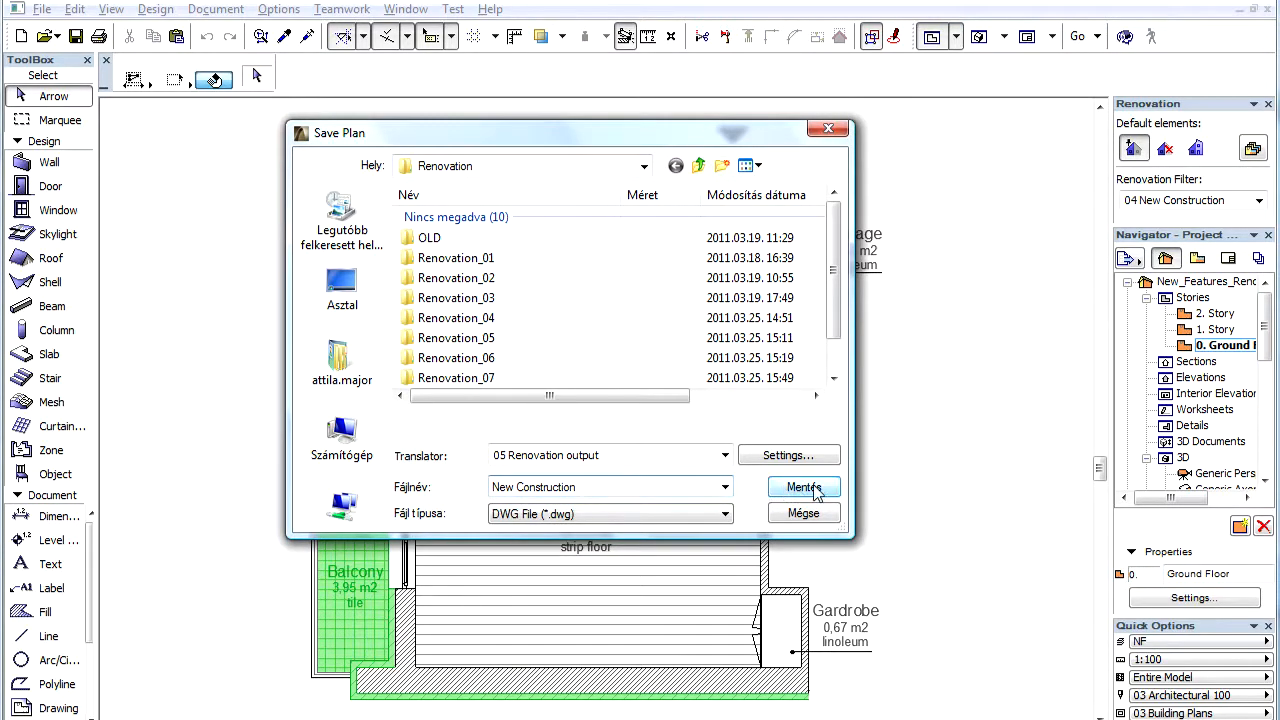
left_click(804, 488)
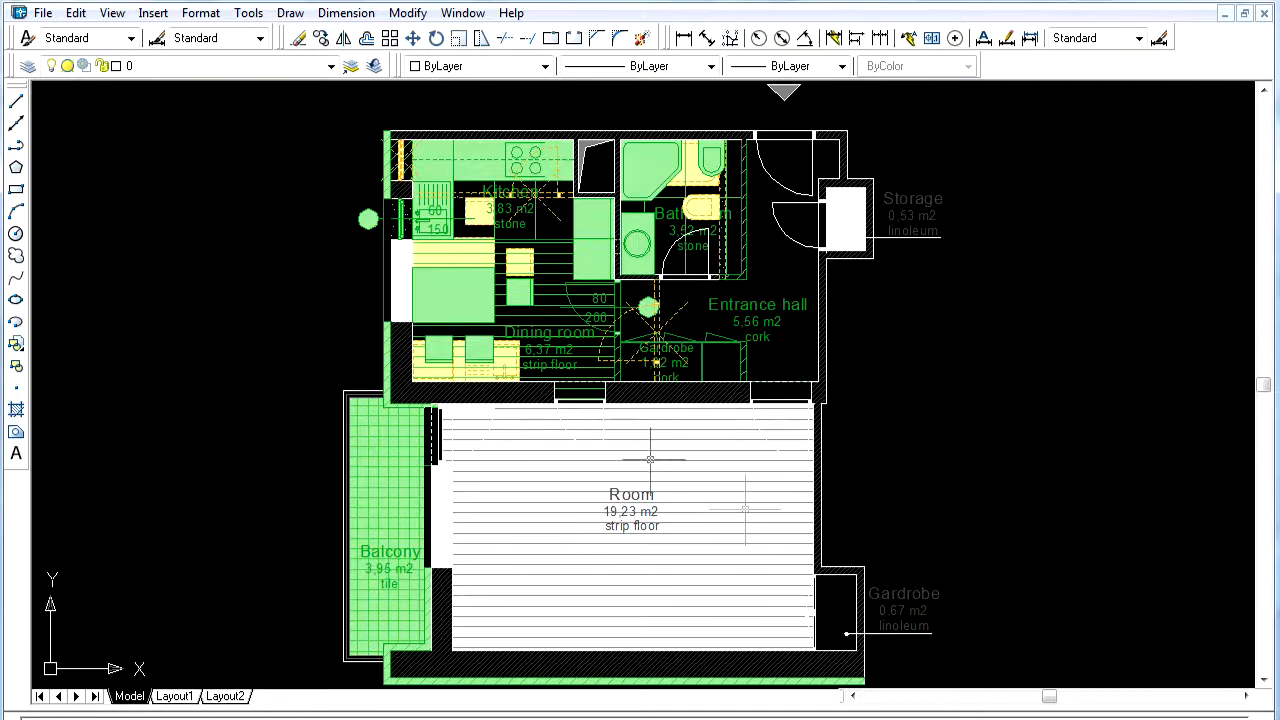
Step: Expand the AutoCAD layer list to show the Demolished_, New_ and existing layers
left_click(332, 66)
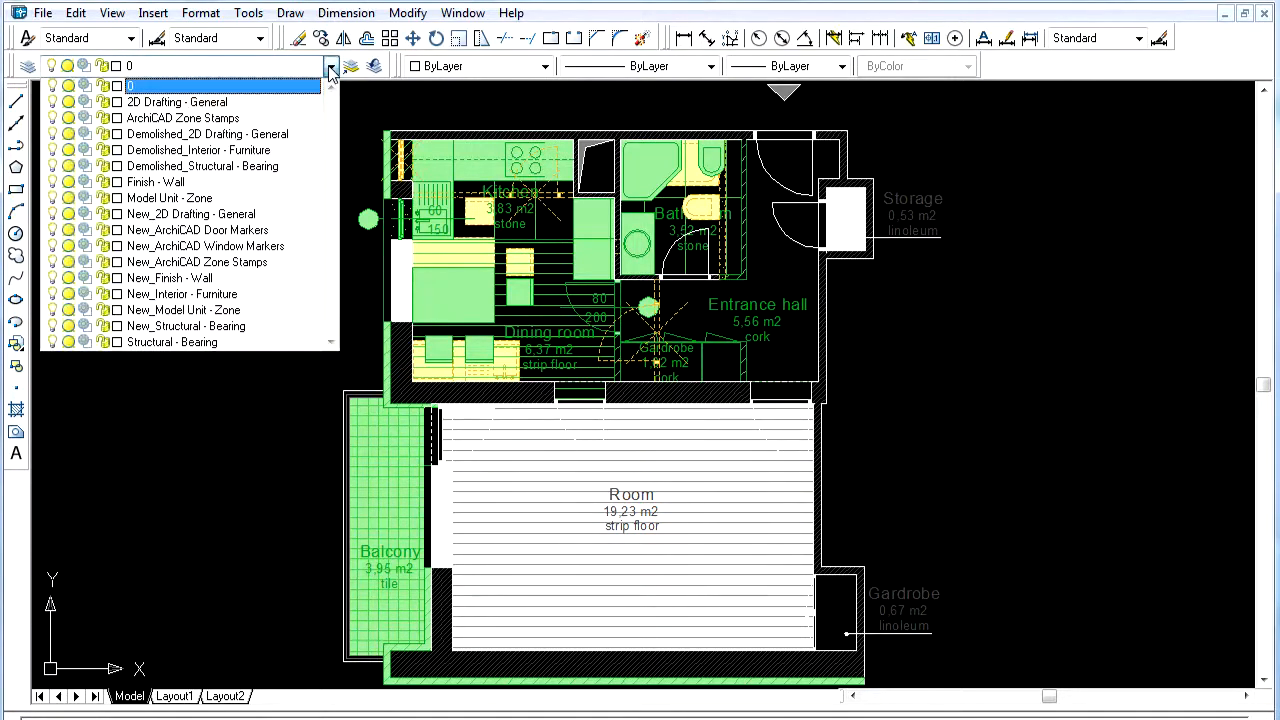
left_click(176, 100)
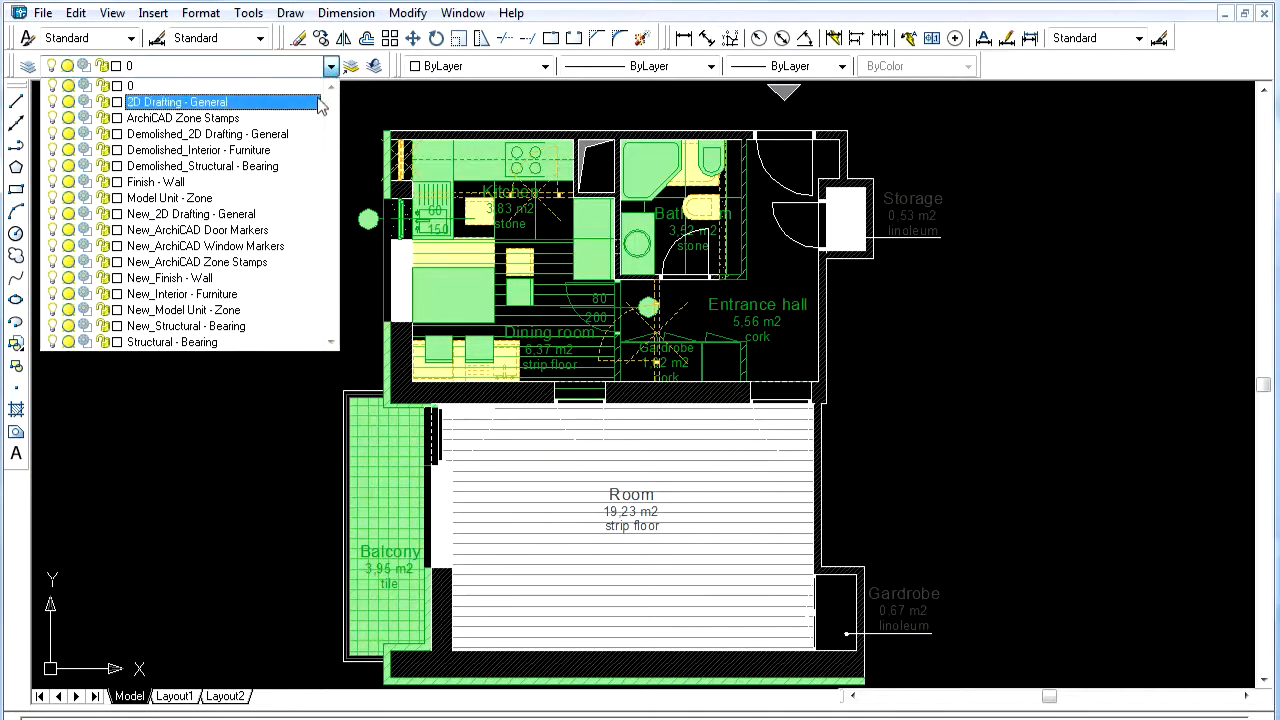
left_click(198, 150)
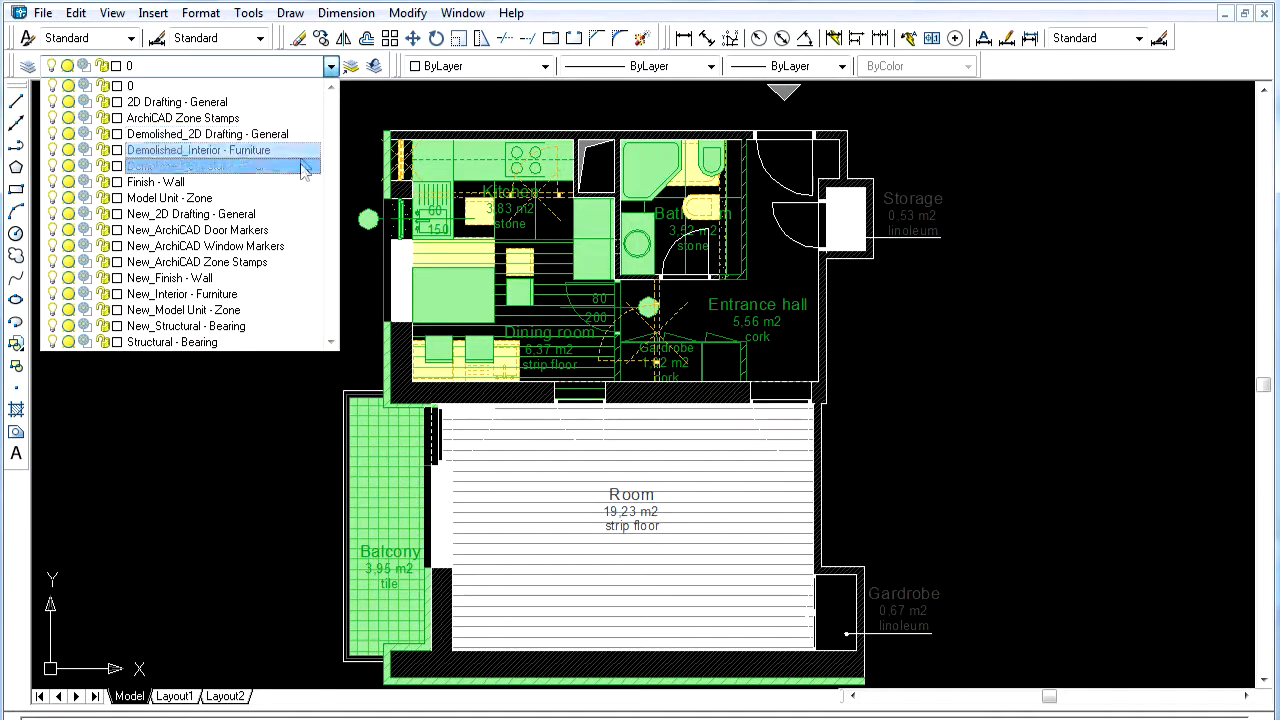
left_click(200, 228)
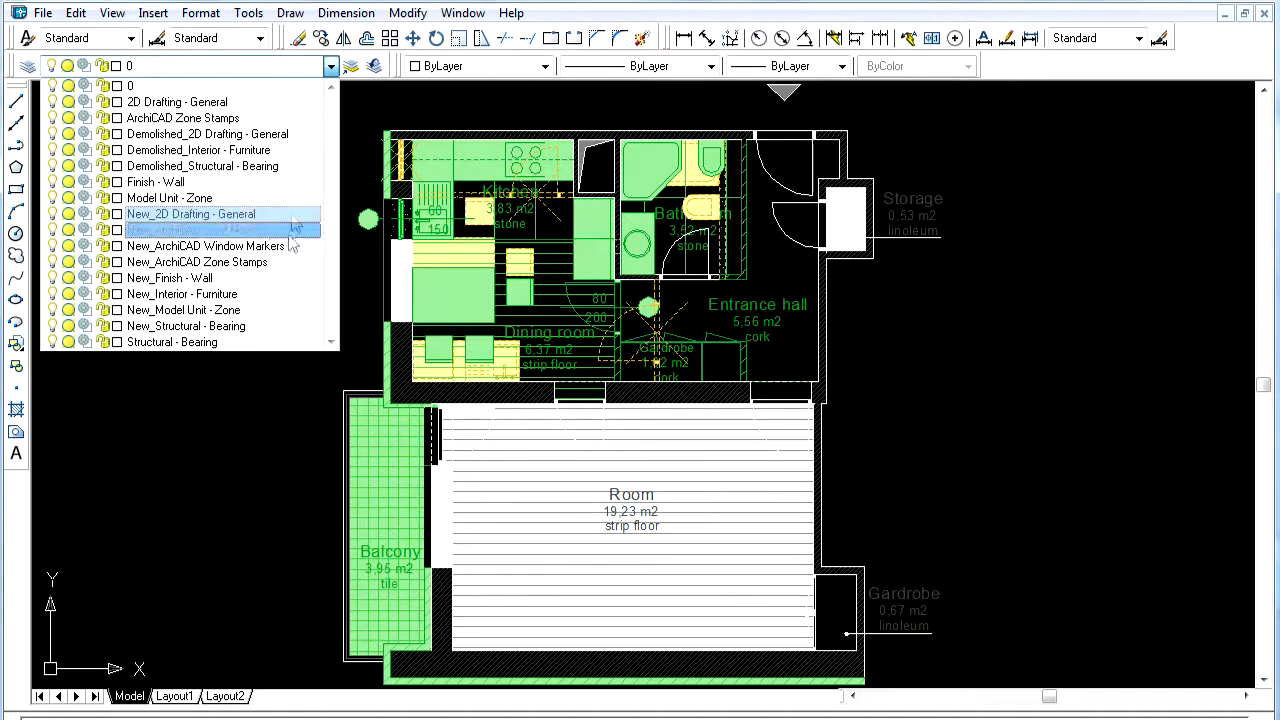